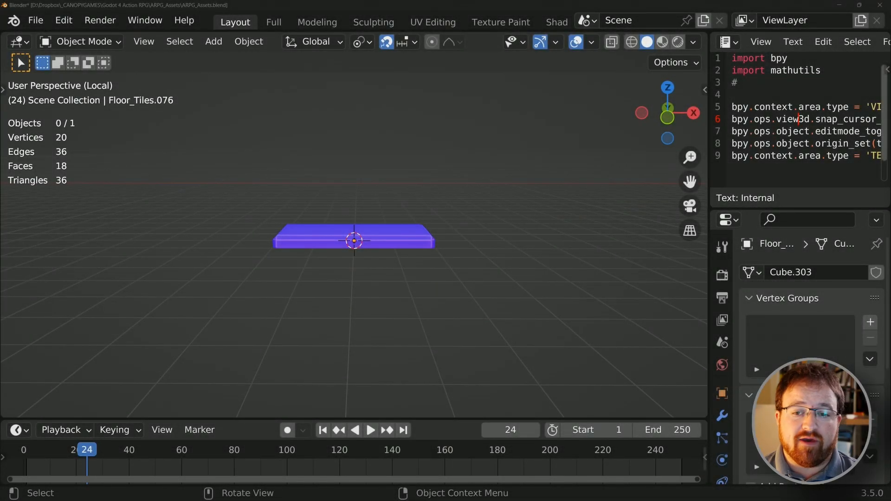
- Switch Floor_Tiles.083 into Edit Mode to prepare its open underside for repair
key(Tab)
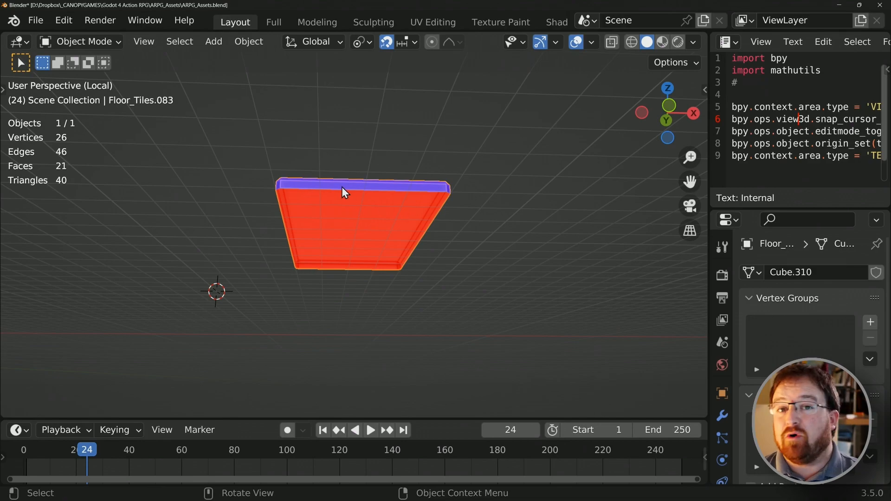
mouse_move(442, 289)
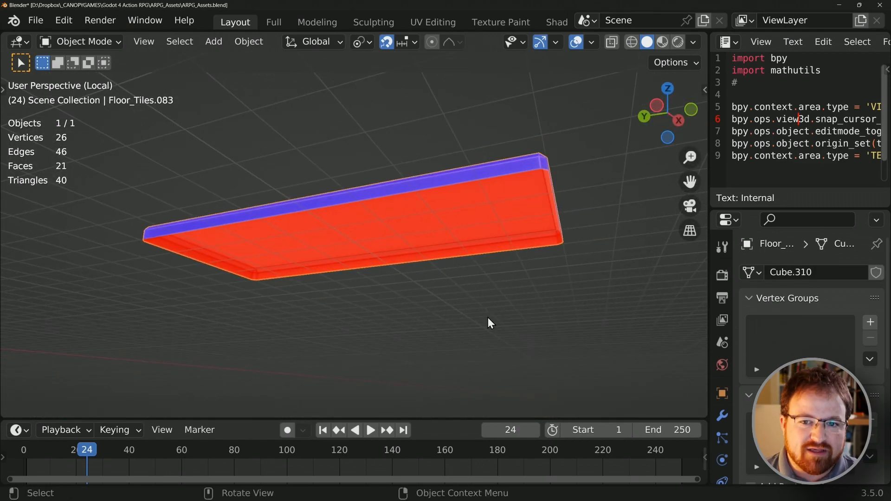
mouse_move(210, 277)
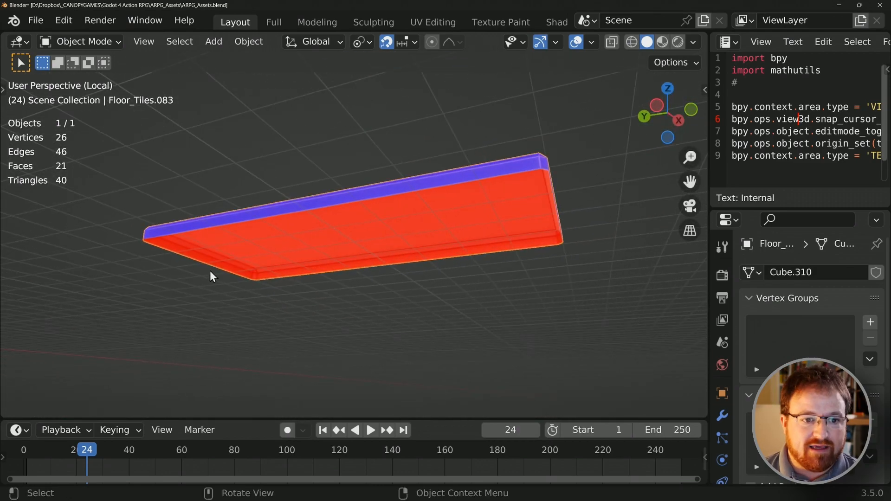
- Fill the bottom edge loop of Floor_Tiles.083 and move its origin onto that new face
key(Tab)
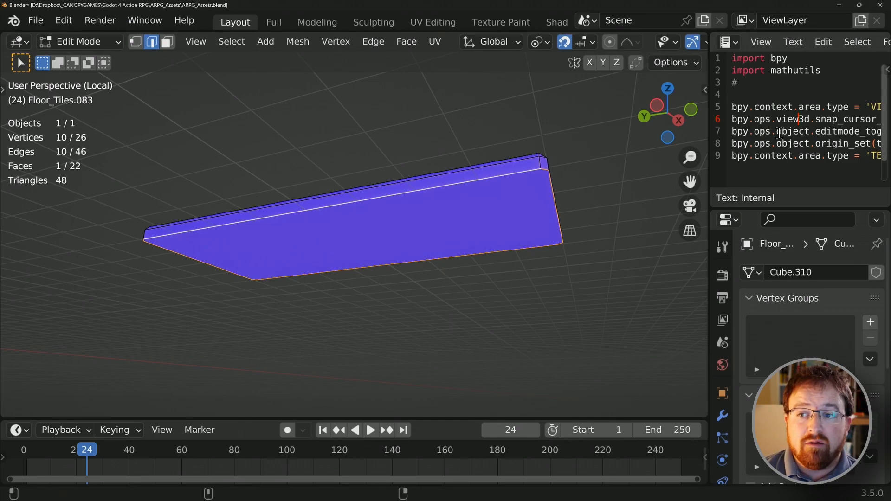
key(Tab)
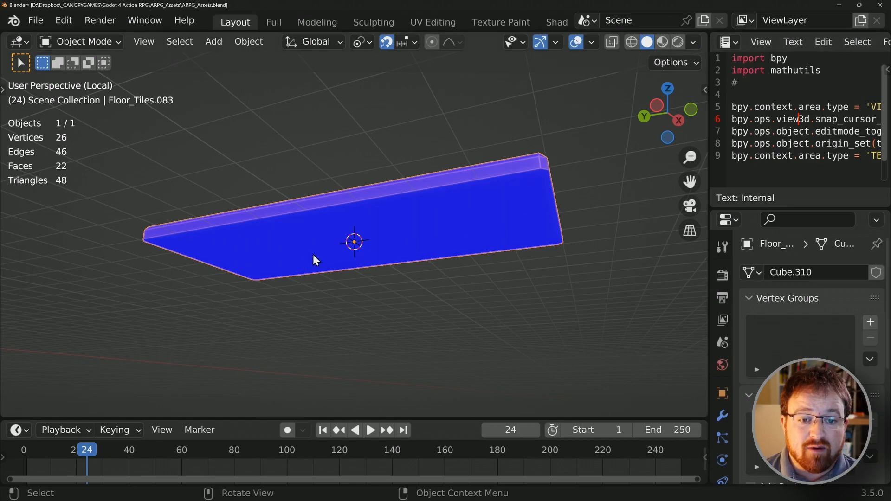
mouse_move(572, 179)
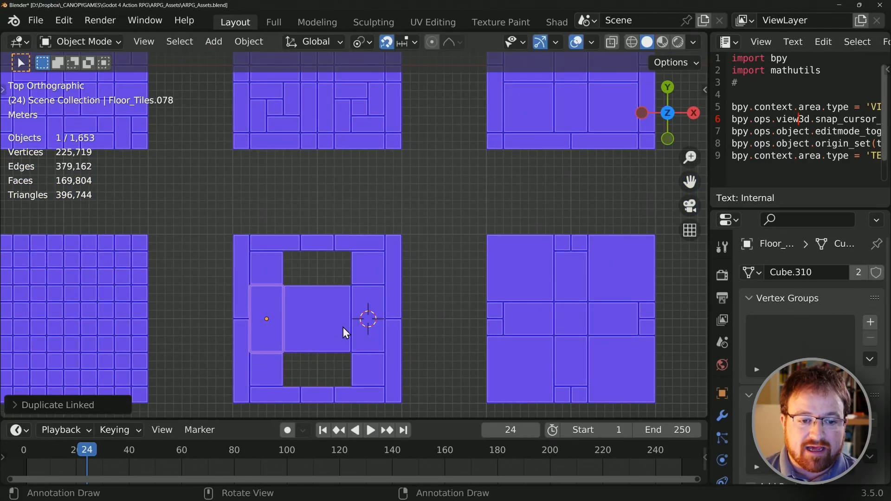
- Leave Local View so all floor tile sets are visible for inspecting their undersides
key(r)
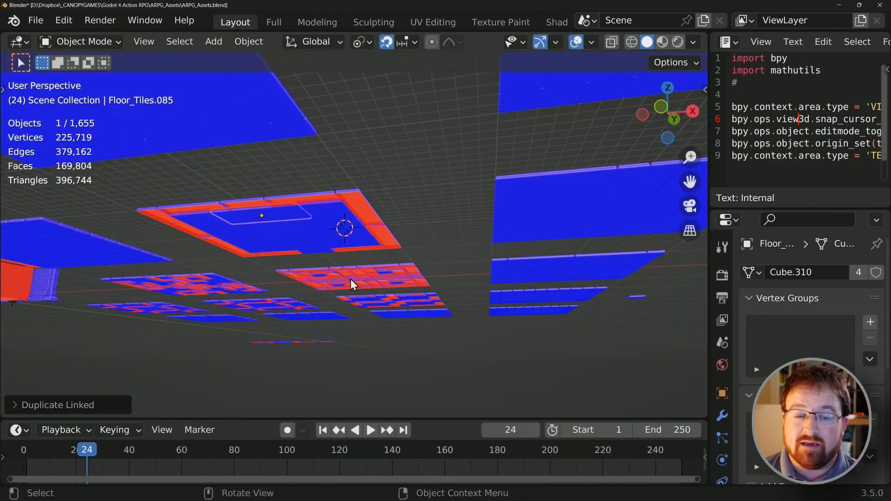
mouse_move(438, 235)
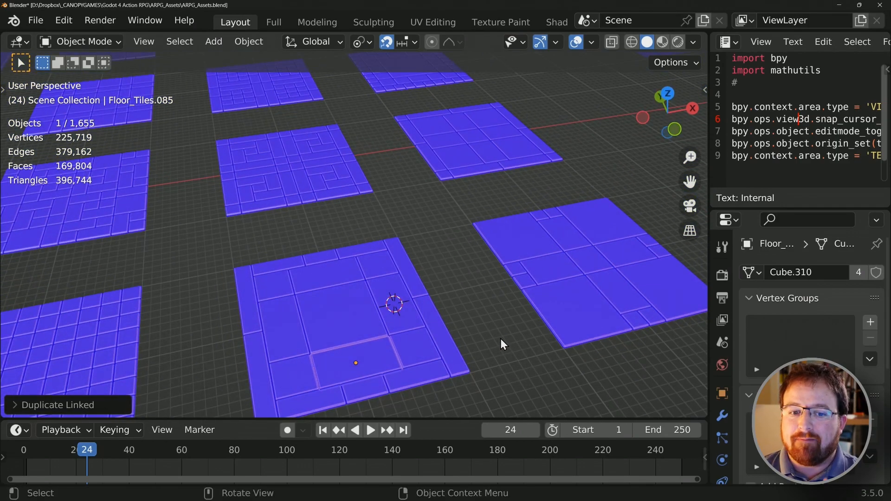
mouse_move(555, 311)
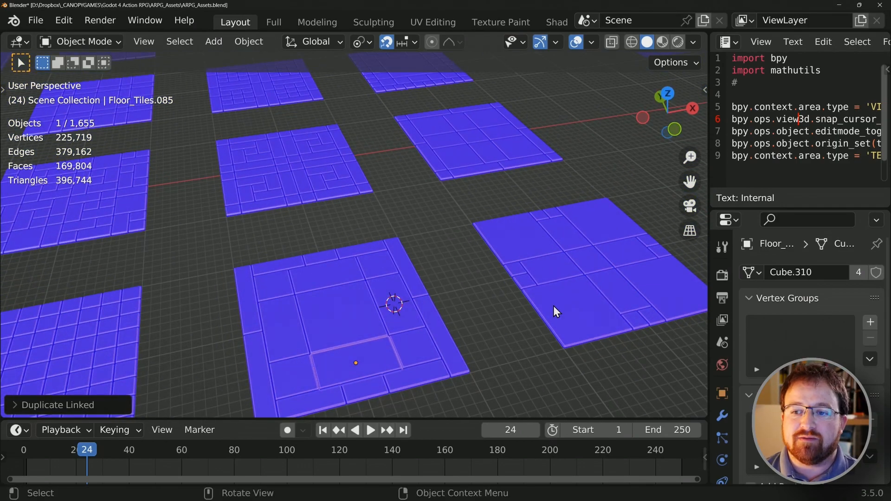
mouse_move(792, 87)
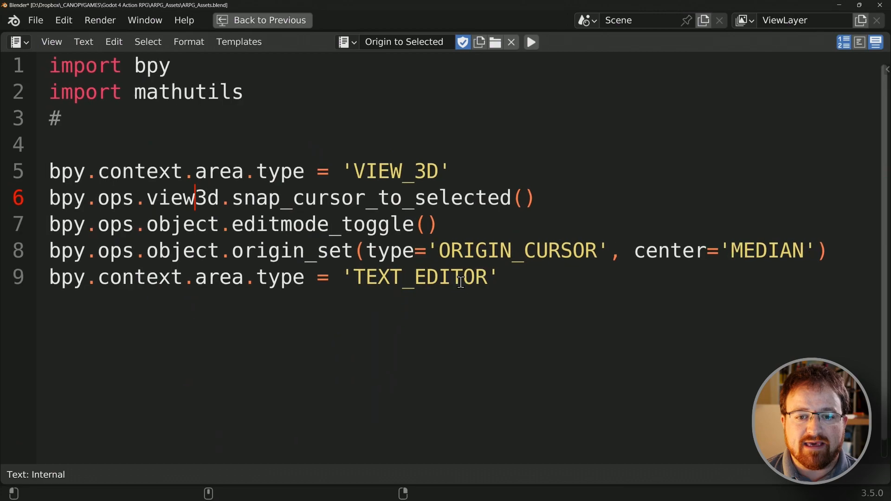
mouse_move(93, 123)
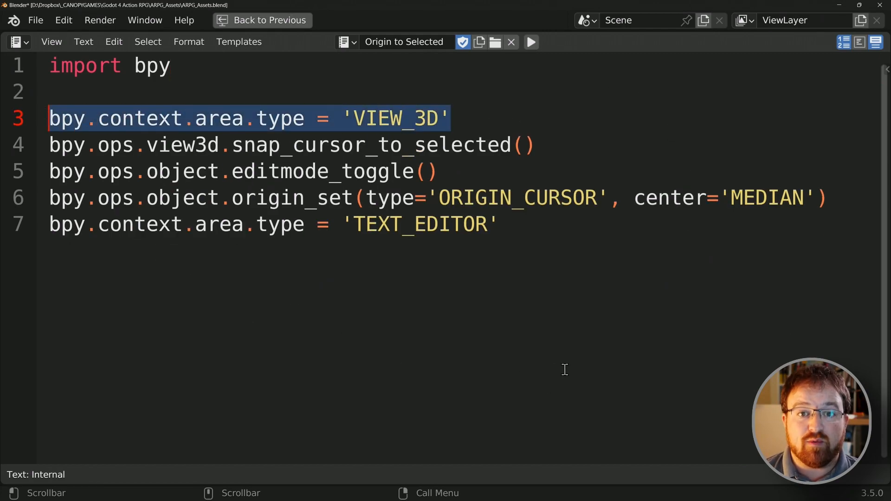
mouse_move(556, 357)
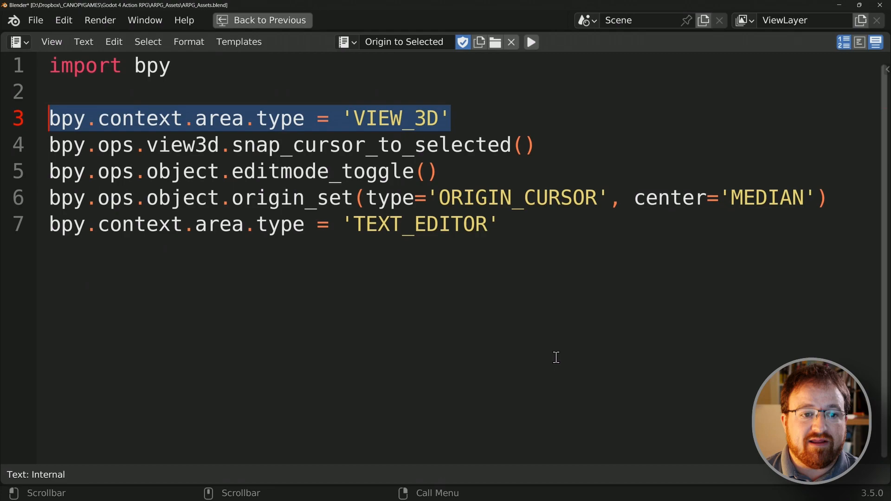
- Walk through the script's cursor-snapping, origin-setting and return-to-text-editing lines
click(250, 144)
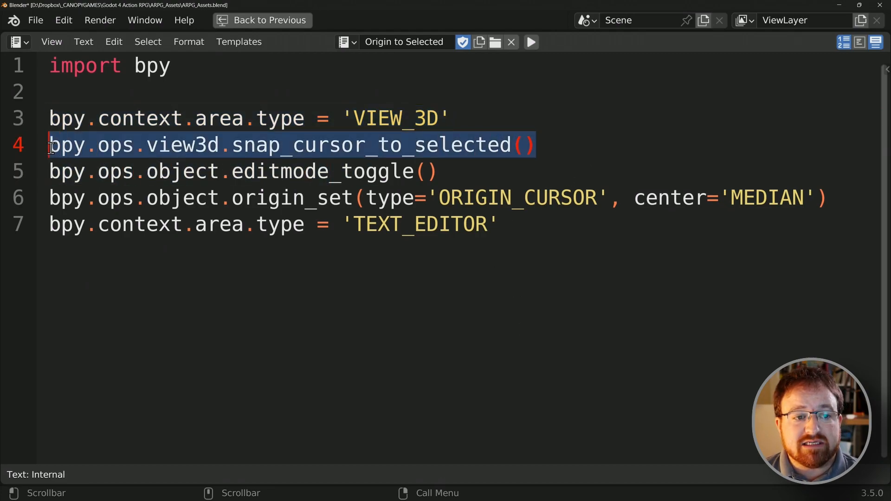
mouse_move(308, 293)
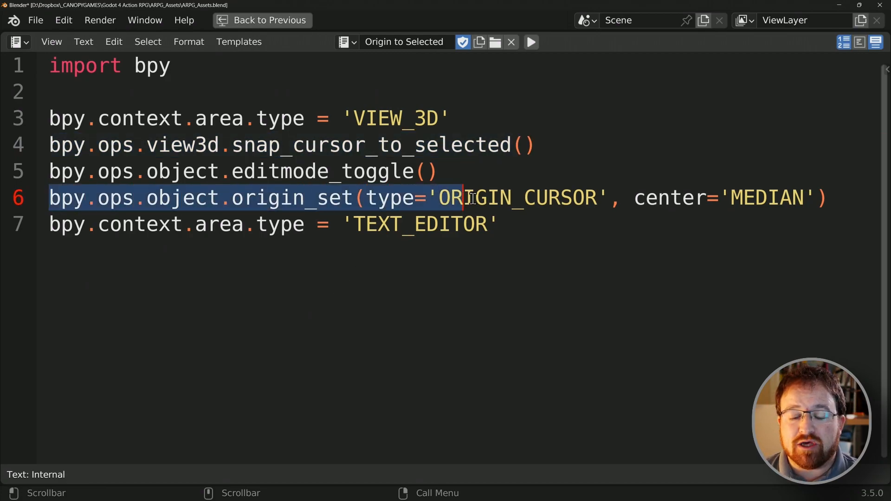
click(830, 197)
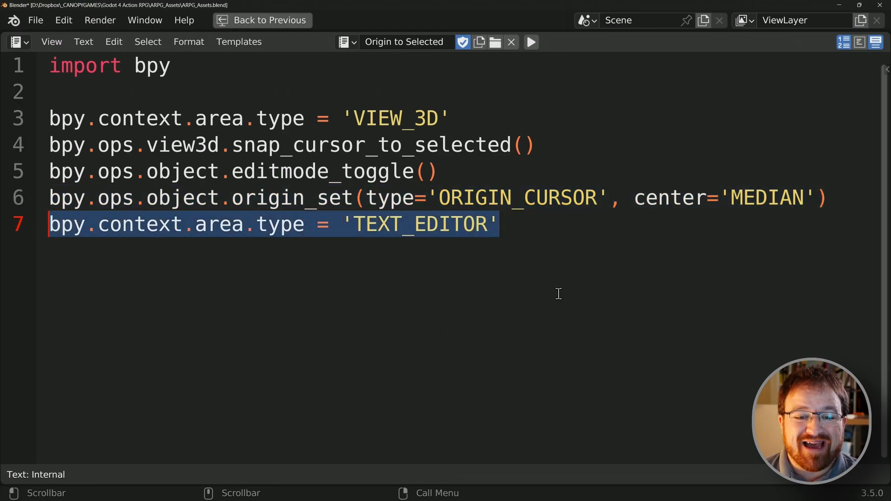
click(530, 41)
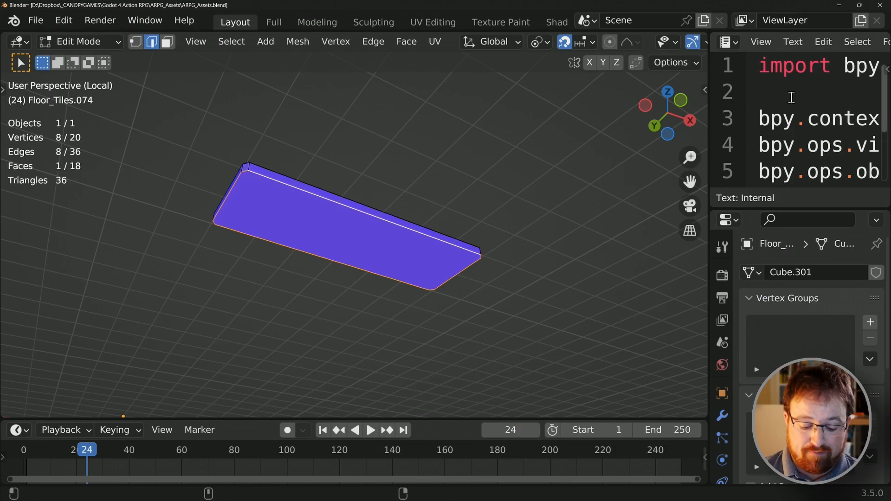
- Enter Edit Mode on isolated Floor_Tiles.074 with its bottom edge loop selected
key(Tab)
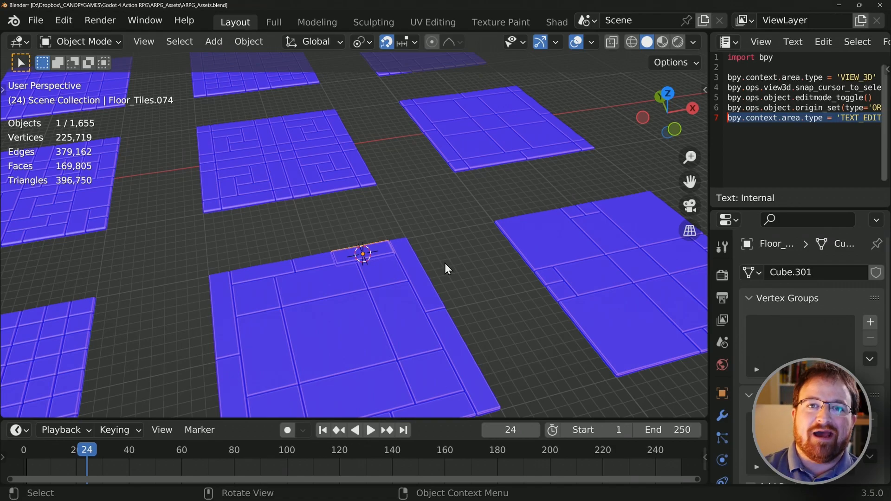
mouse_move(709, 156)
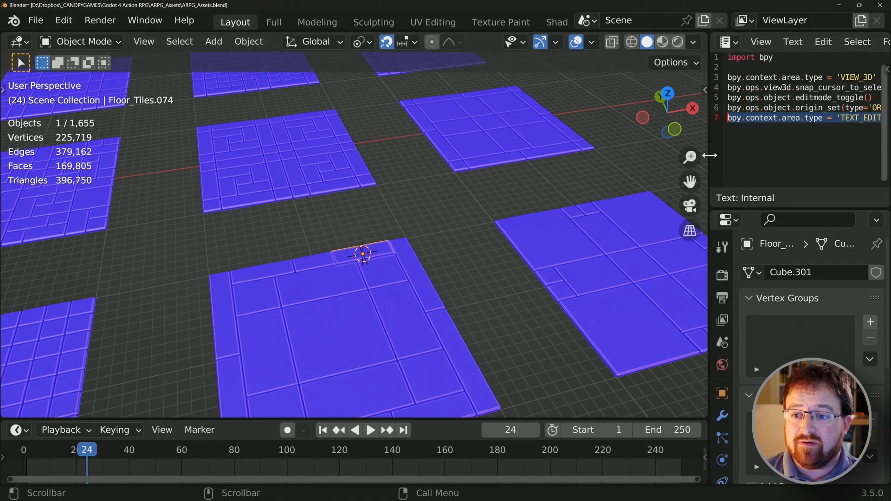